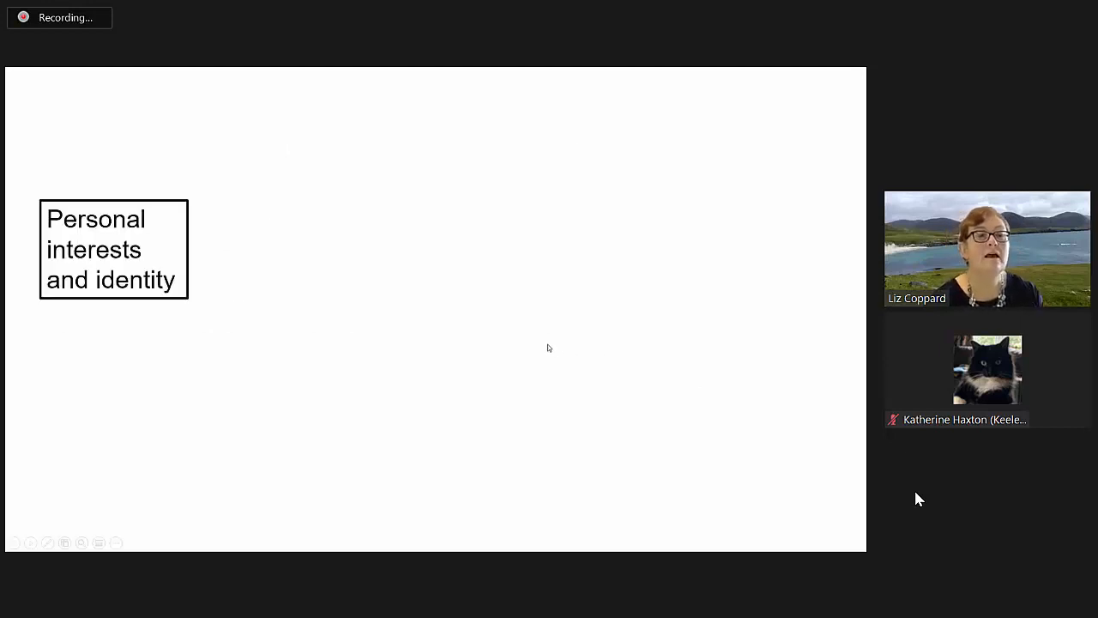
pyautogui.moveTo(468, 389)
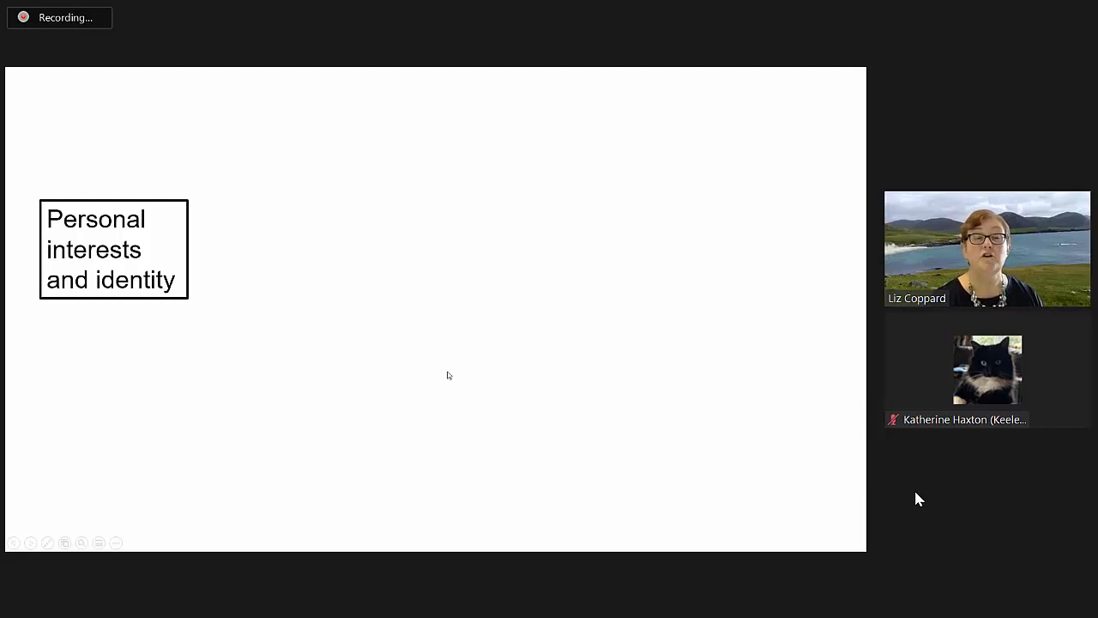
pyautogui.moveTo(285, 7)
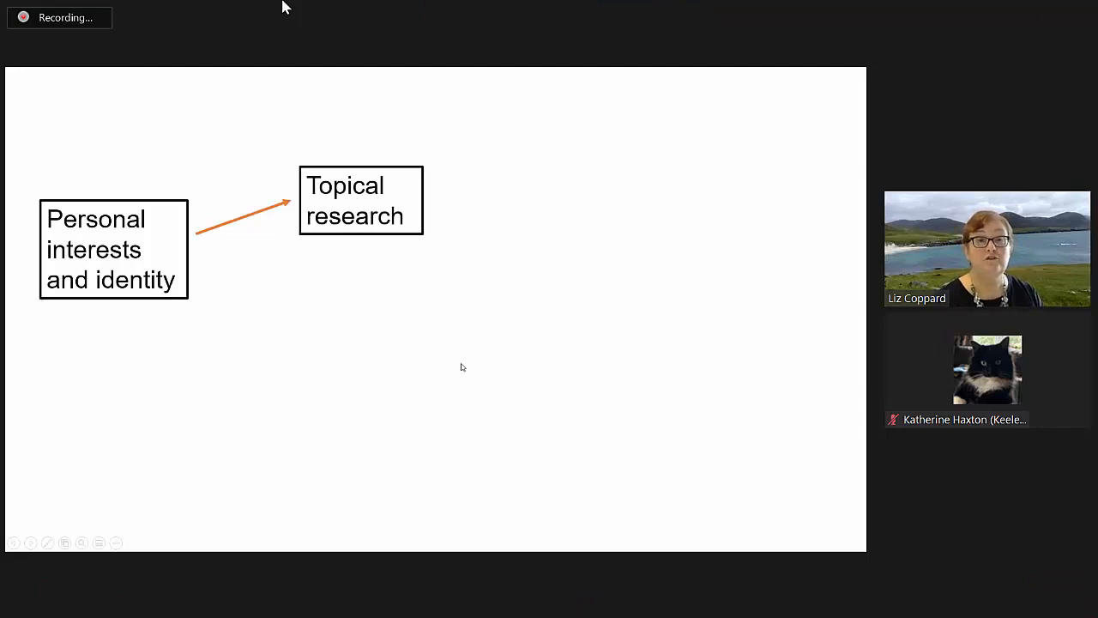
pyautogui.moveTo(346, 336)
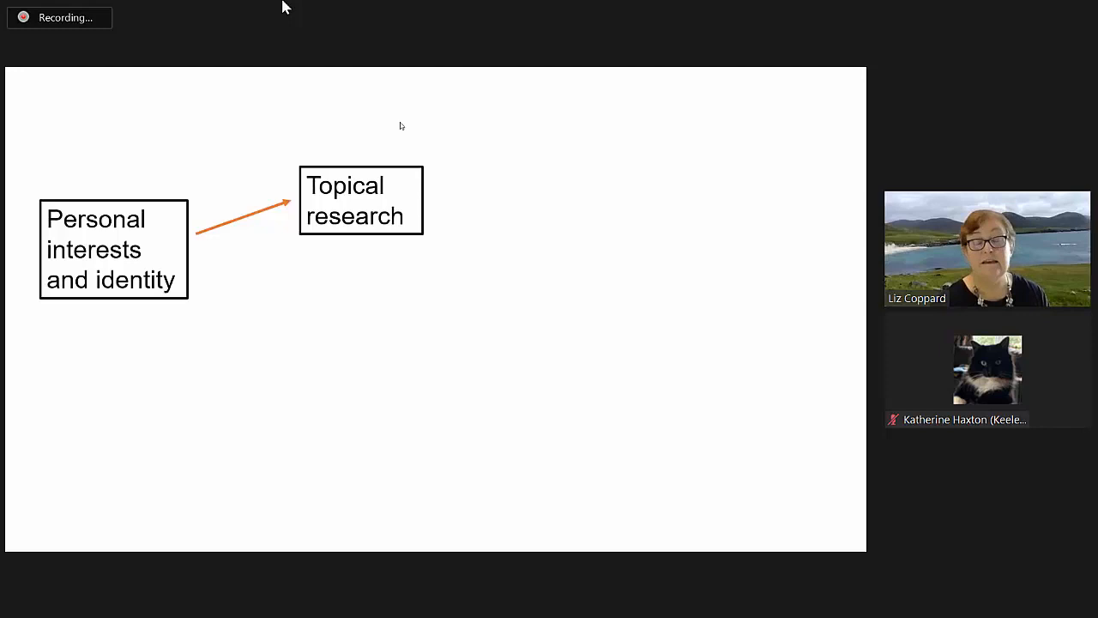
pyautogui.moveTo(395, 589)
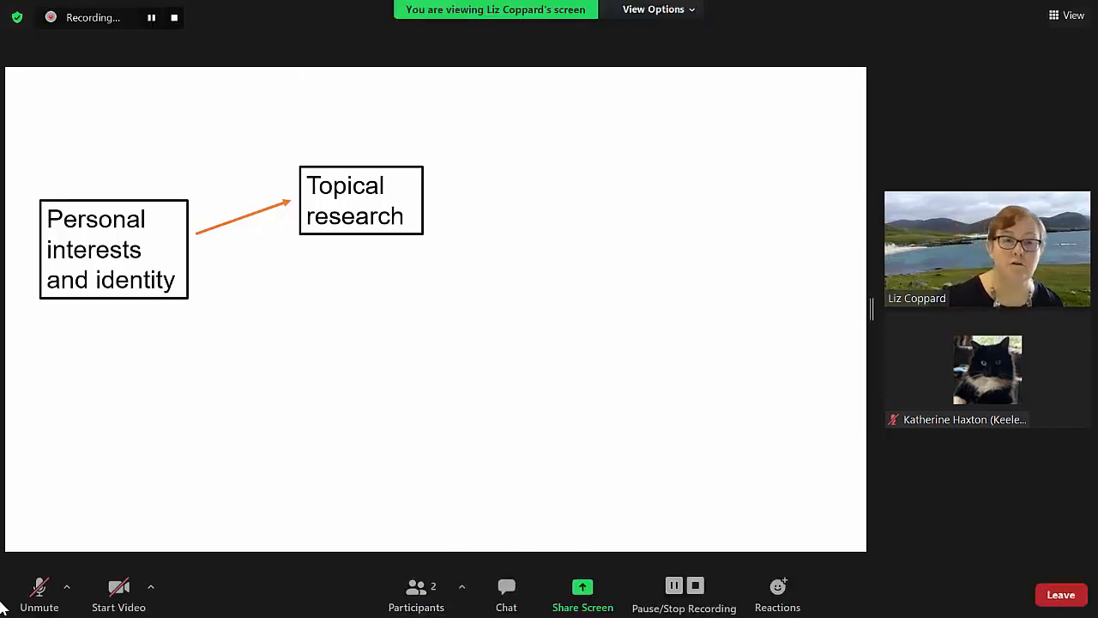
# Drag on the shared slide while the teachers' pedagogies and transition boxes appear
pyautogui.moveTo(307, 249); pyautogui.dragTo(247, 342)
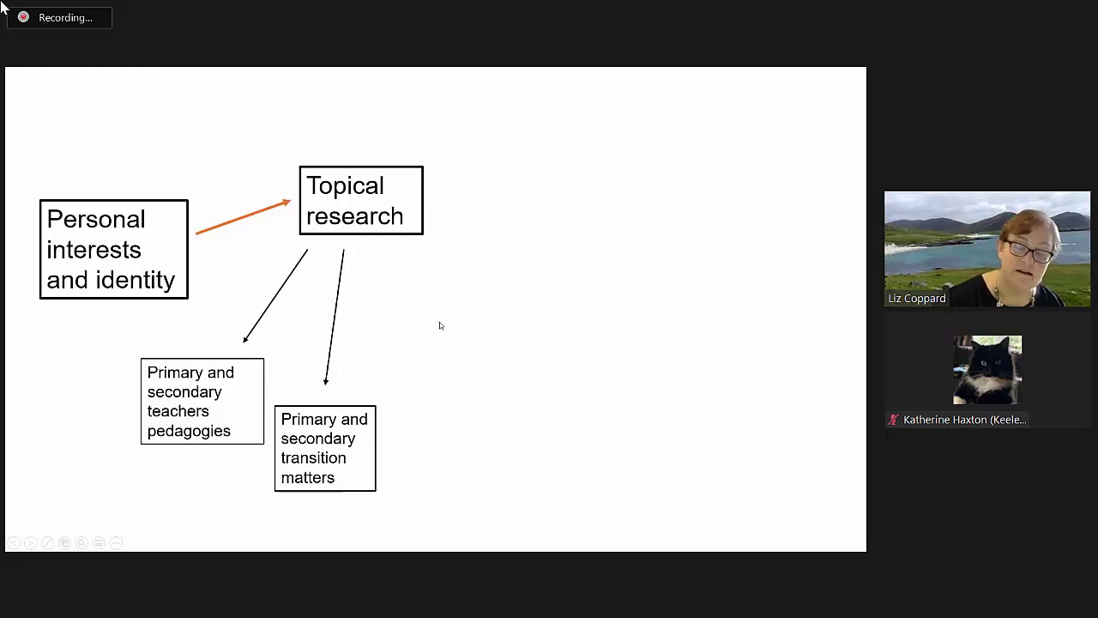
pyautogui.moveTo(443, 336)
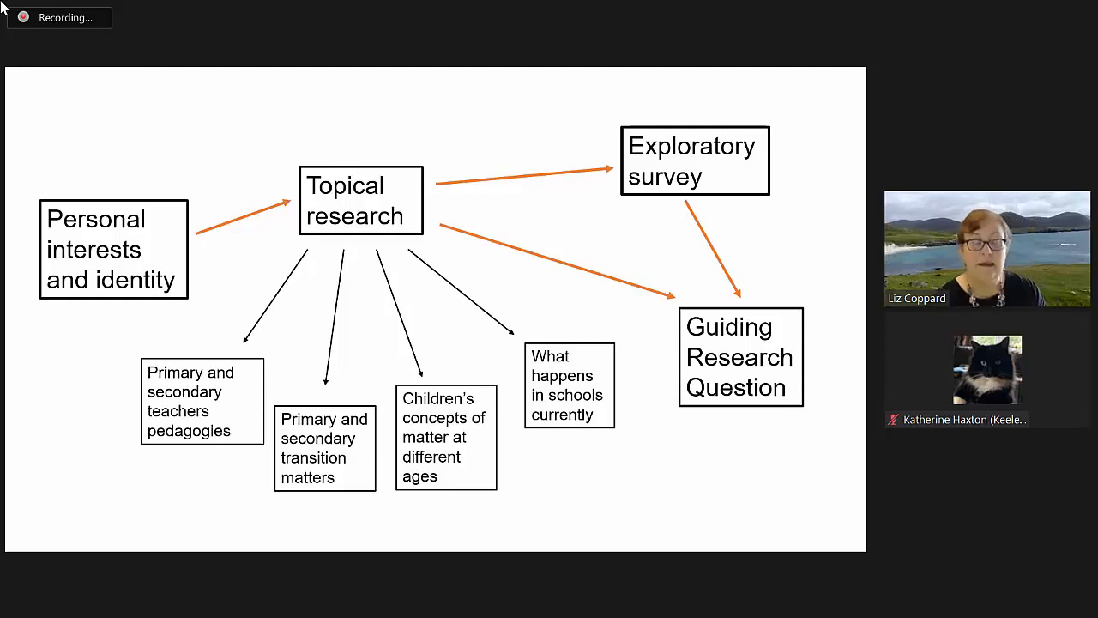
pyautogui.moveTo(381, 109)
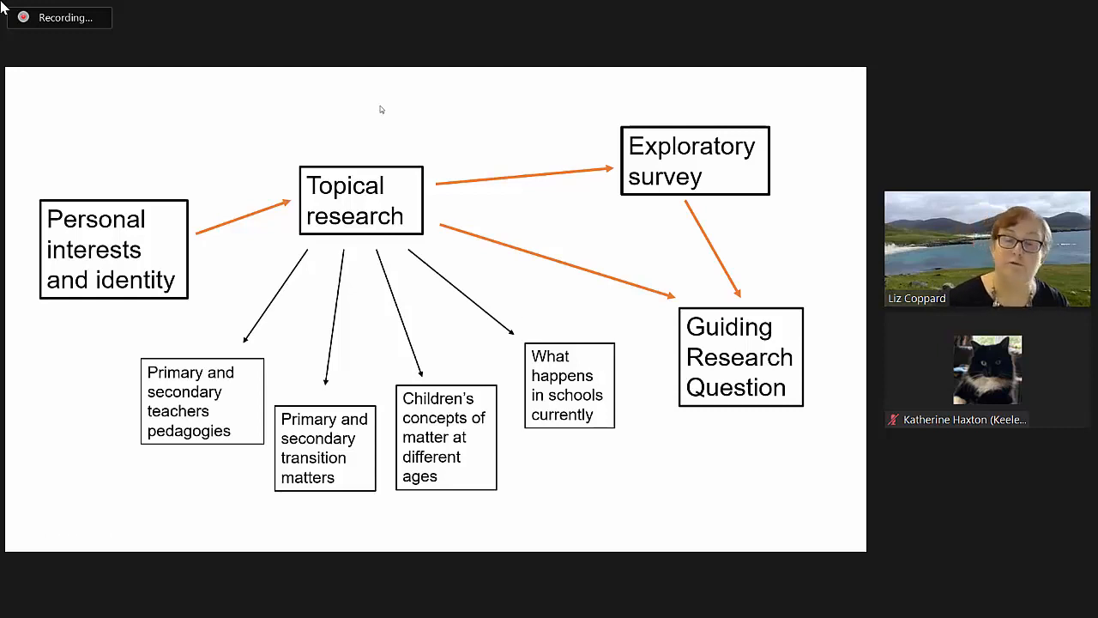
pyautogui.moveTo(820, 502)
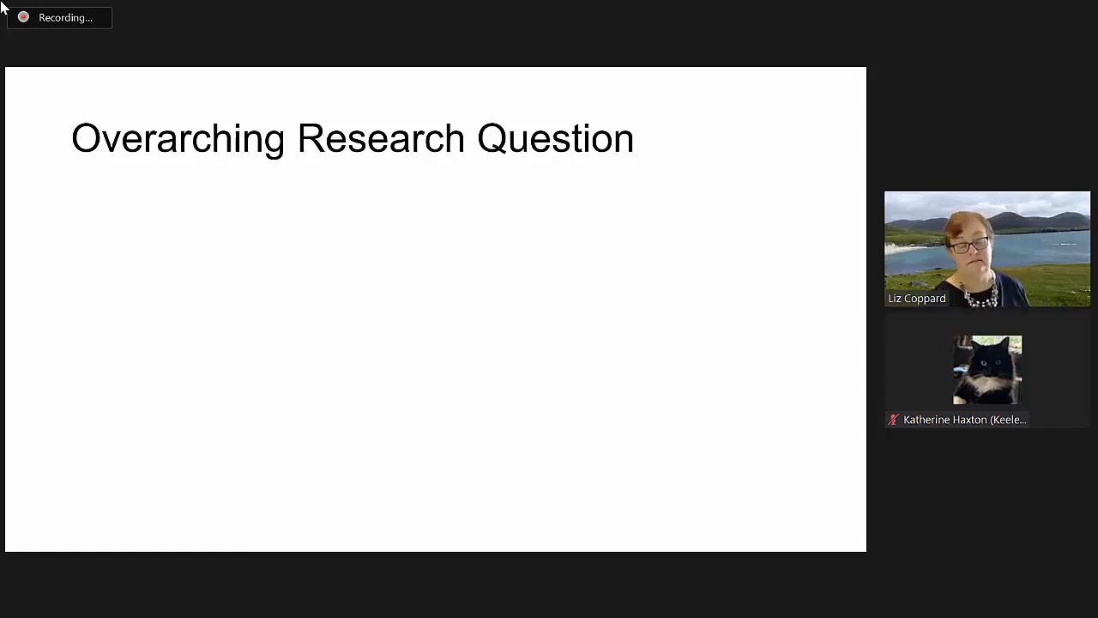
pyautogui.moveTo(178, 403)
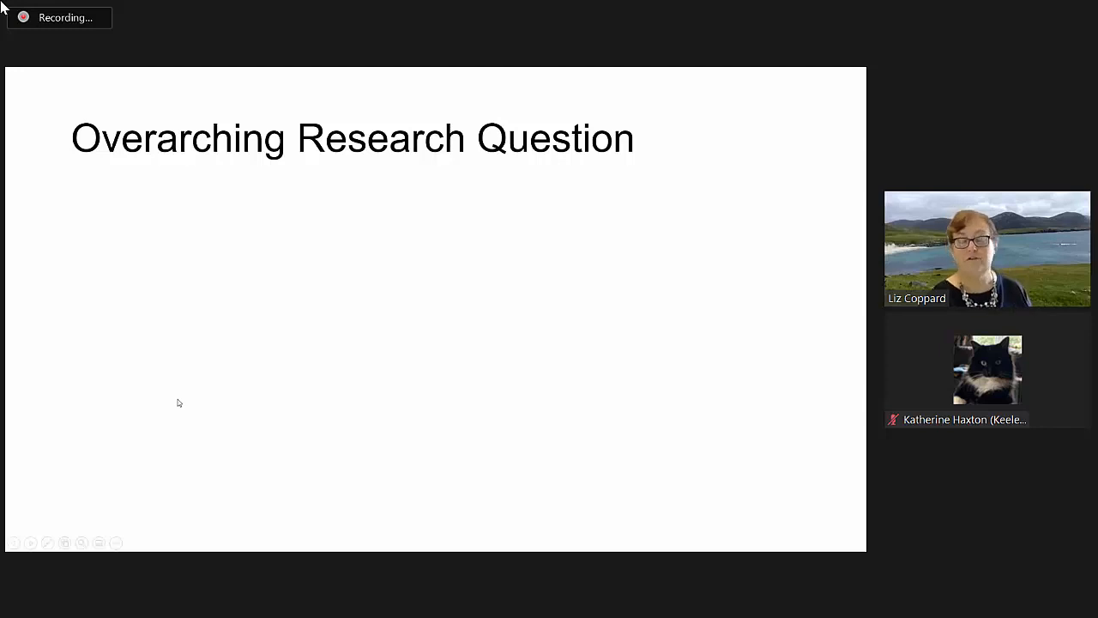
pyautogui.moveTo(326, 372)
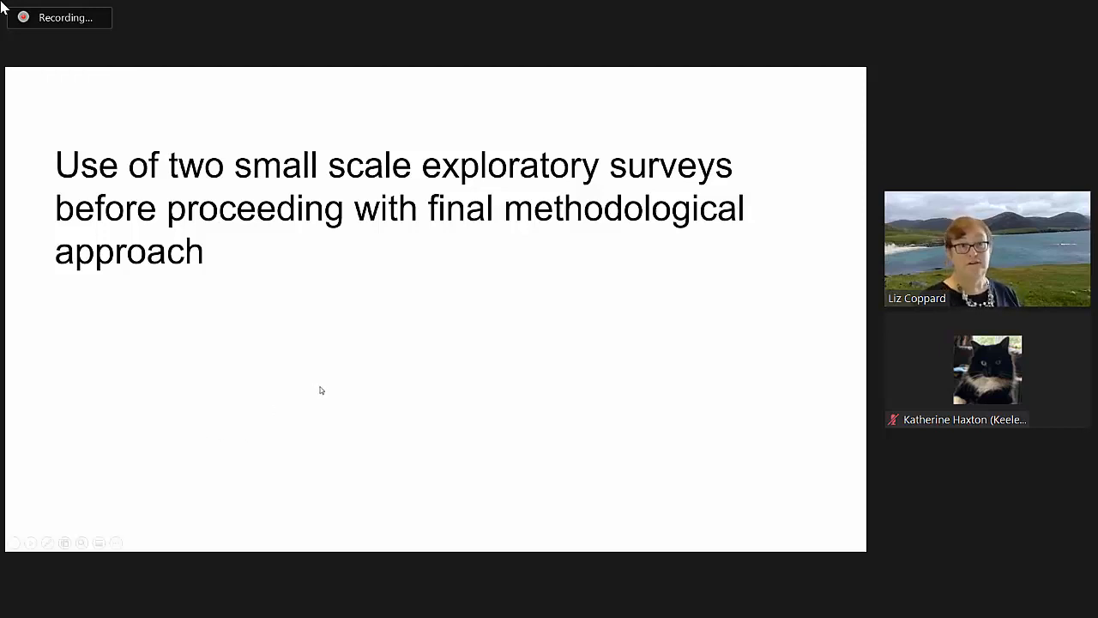
pyautogui.moveTo(332, 397)
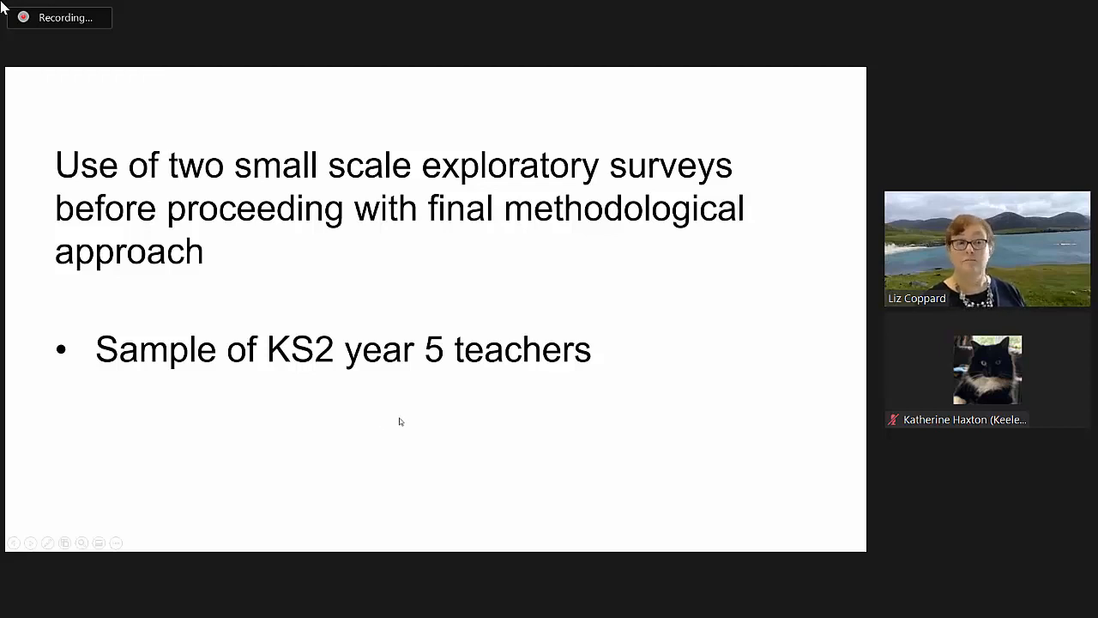
pyautogui.moveTo(384, 438)
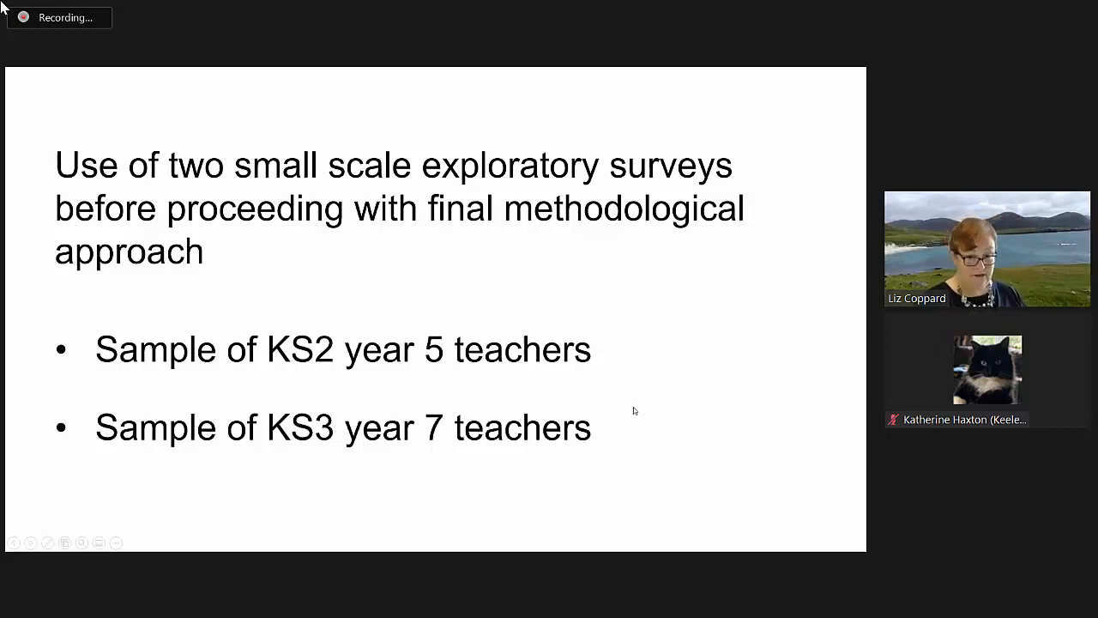
pyautogui.moveTo(640, 411)
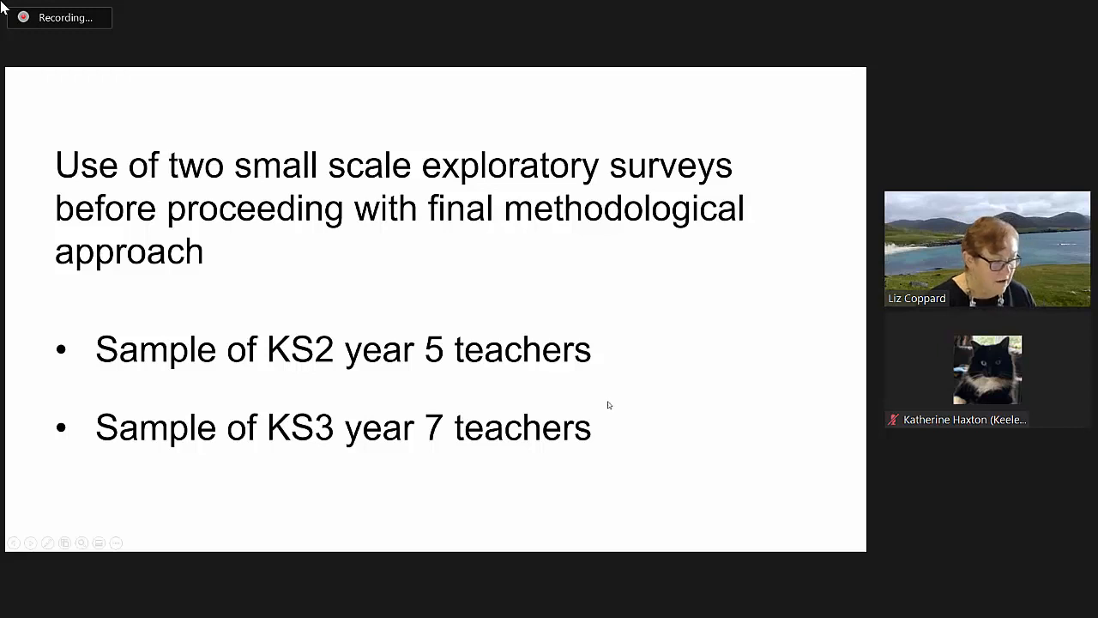
pyautogui.moveTo(495, 405)
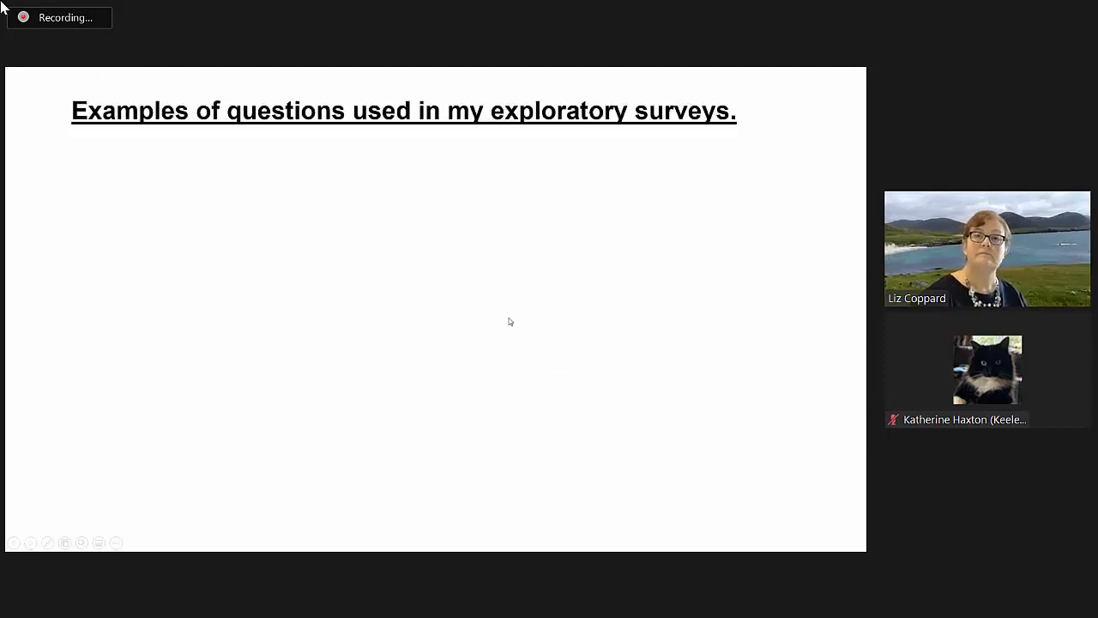
pyautogui.moveTo(489, 314)
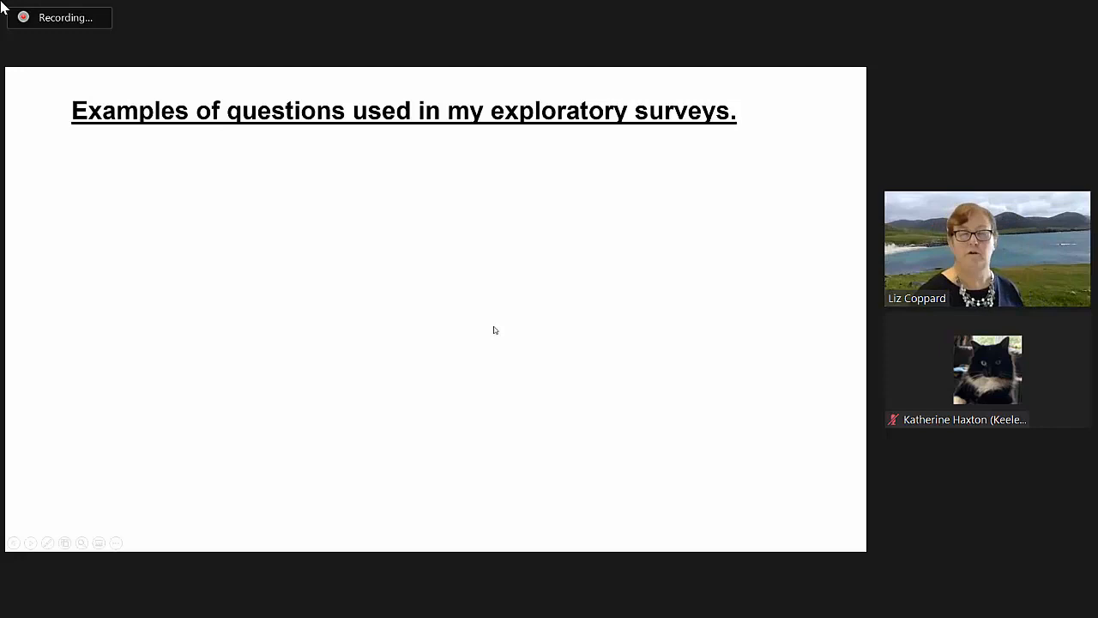
pyautogui.moveTo(435, 354)
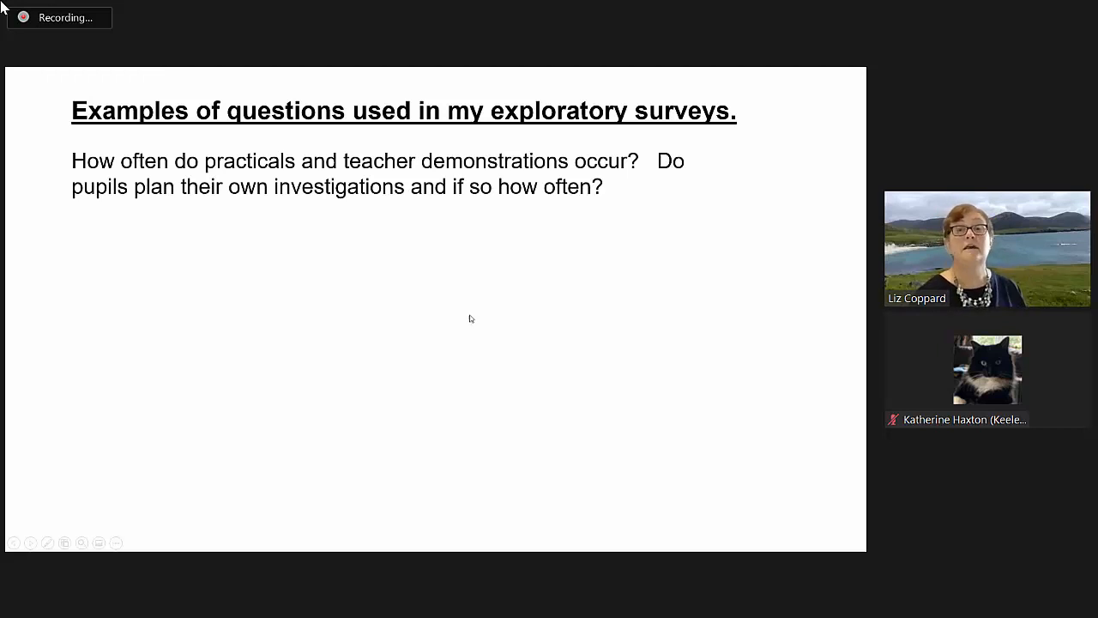
pyautogui.moveTo(483, 331)
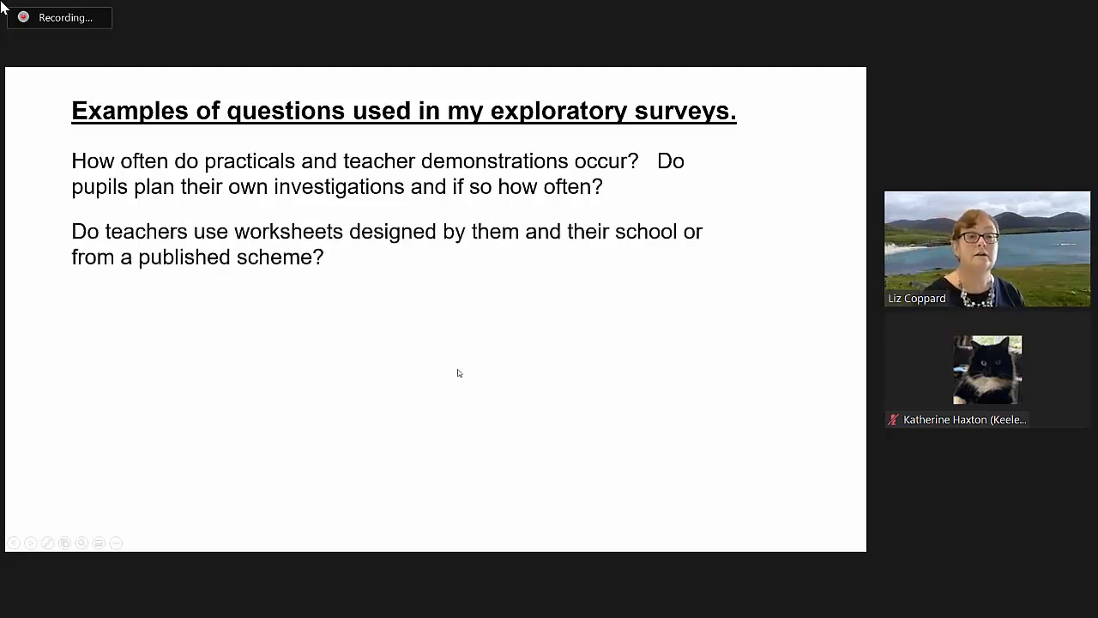
pyautogui.moveTo(461, 373)
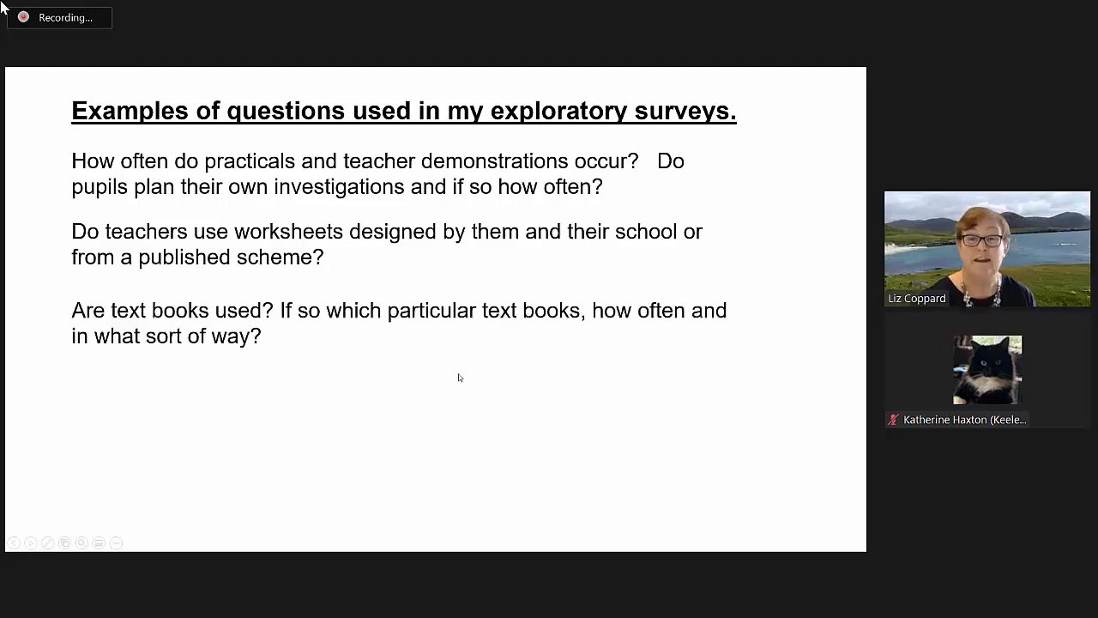
pyautogui.moveTo(454, 377)
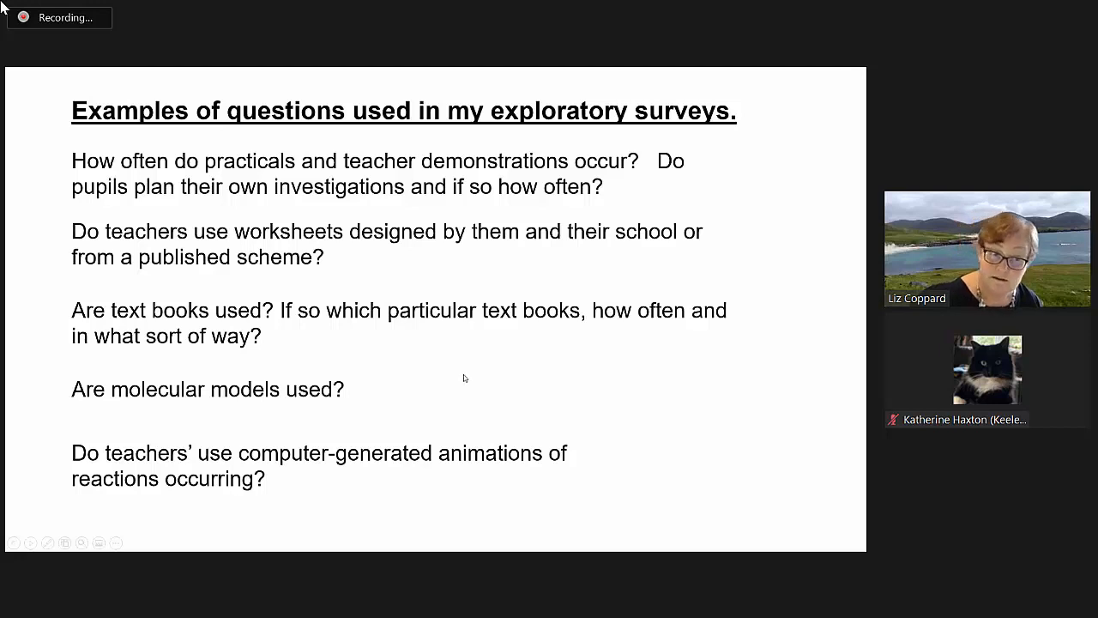
pyautogui.moveTo(475, 371)
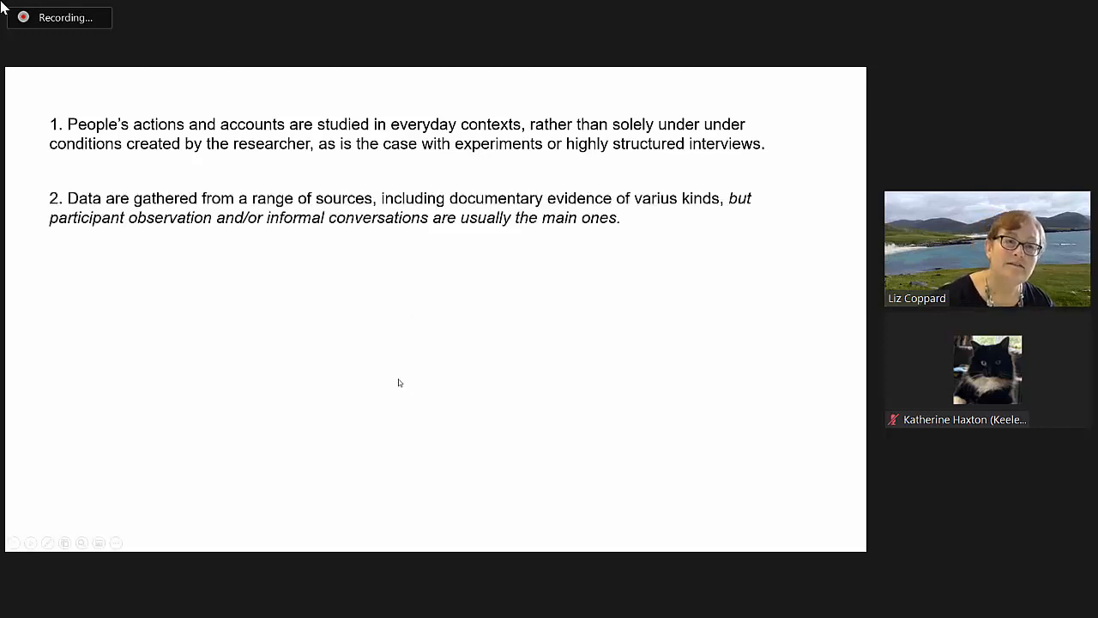
pyautogui.moveTo(346, 341)
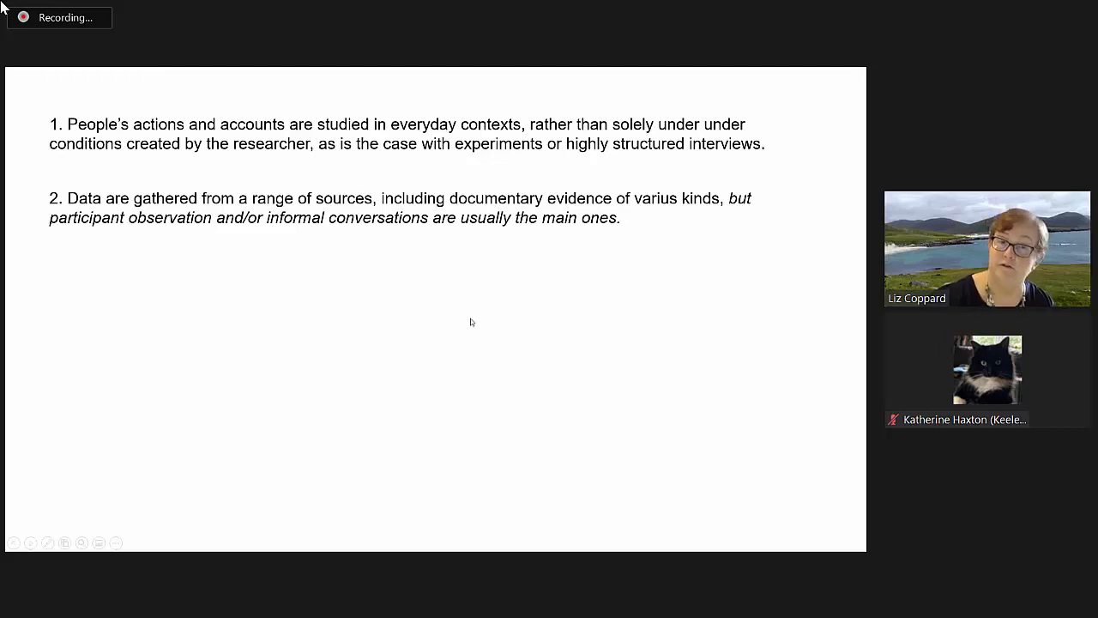
pyautogui.moveTo(536, 320)
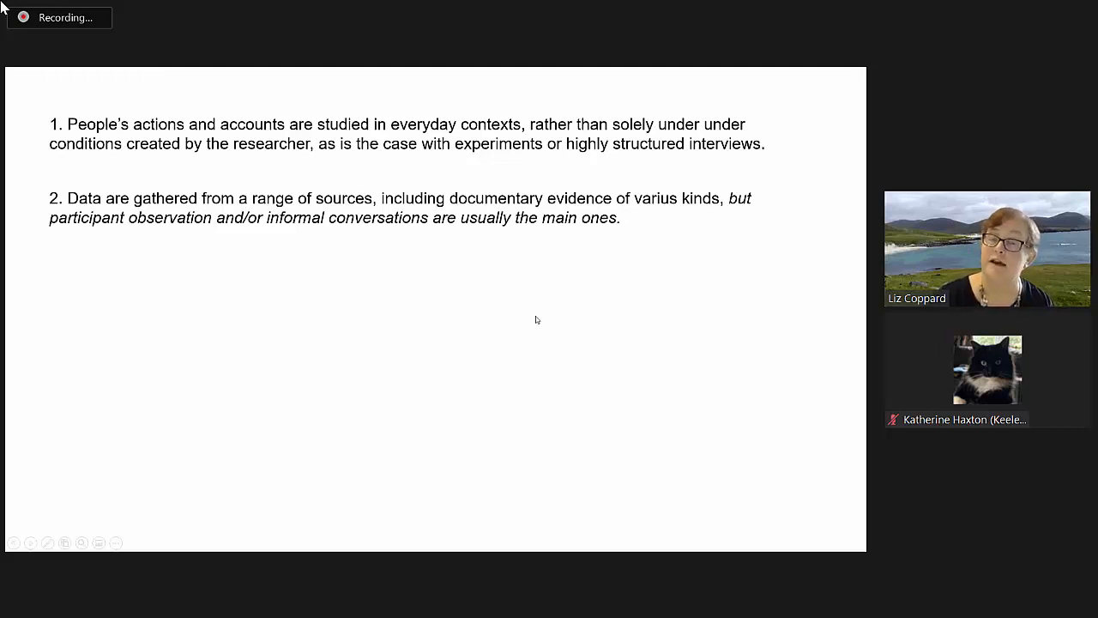
pyautogui.moveTo(429, 372)
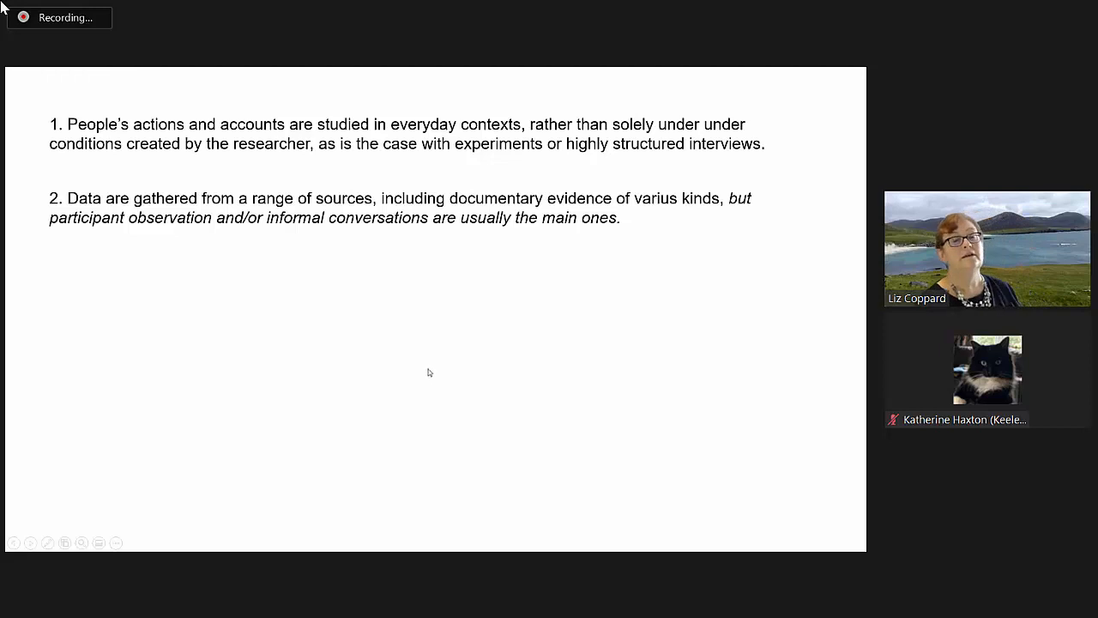
pyautogui.moveTo(355, 331)
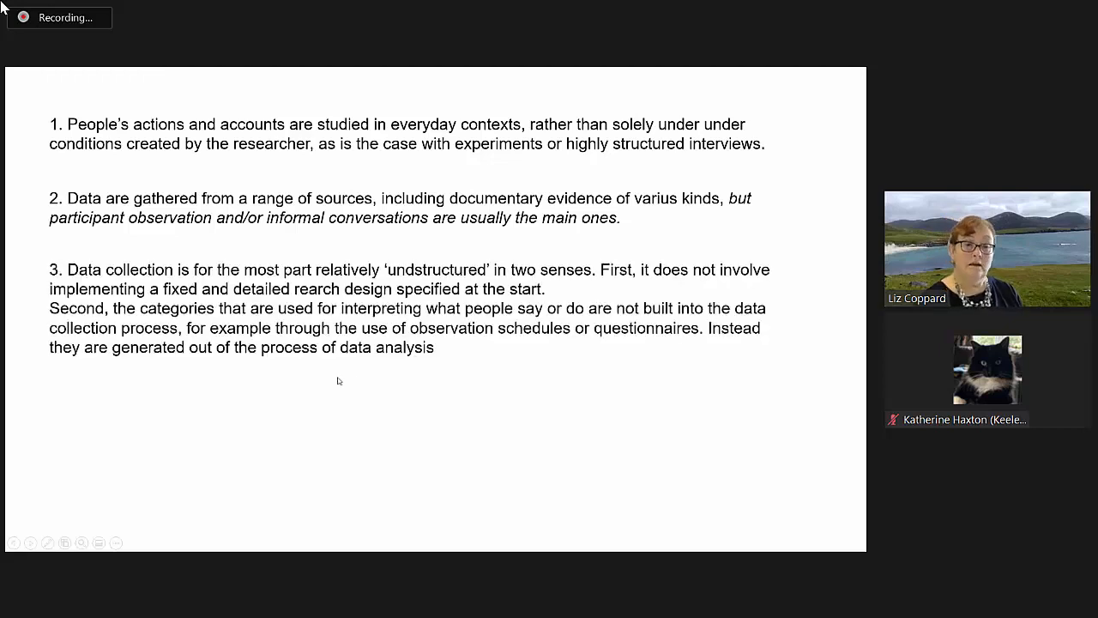
pyautogui.moveTo(856, 416)
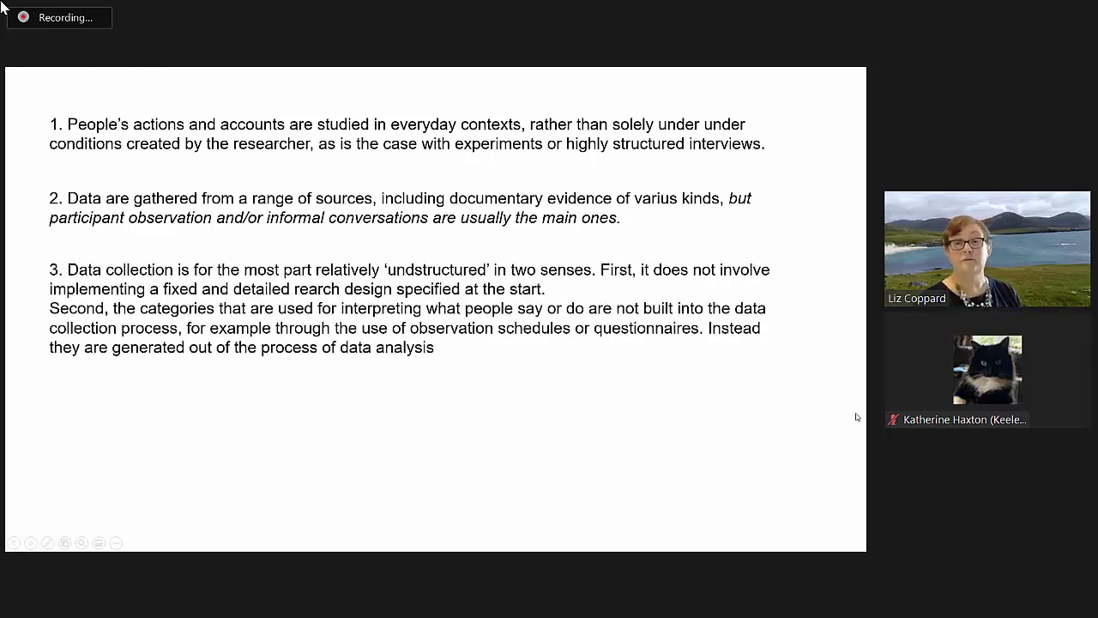
pyautogui.moveTo(816, 418)
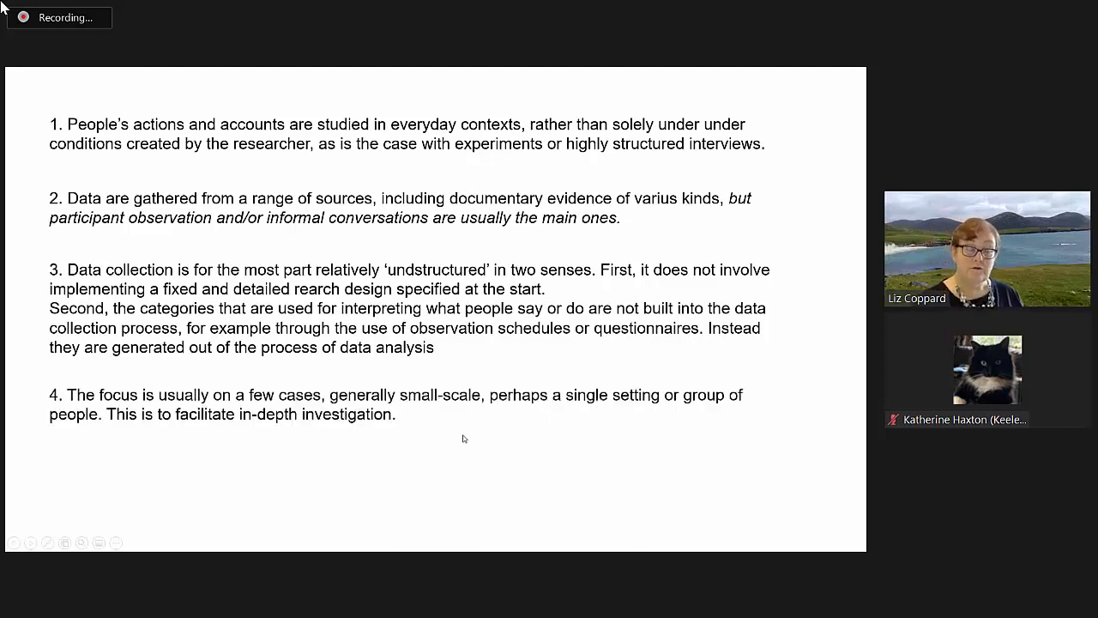
pyautogui.moveTo(480, 438)
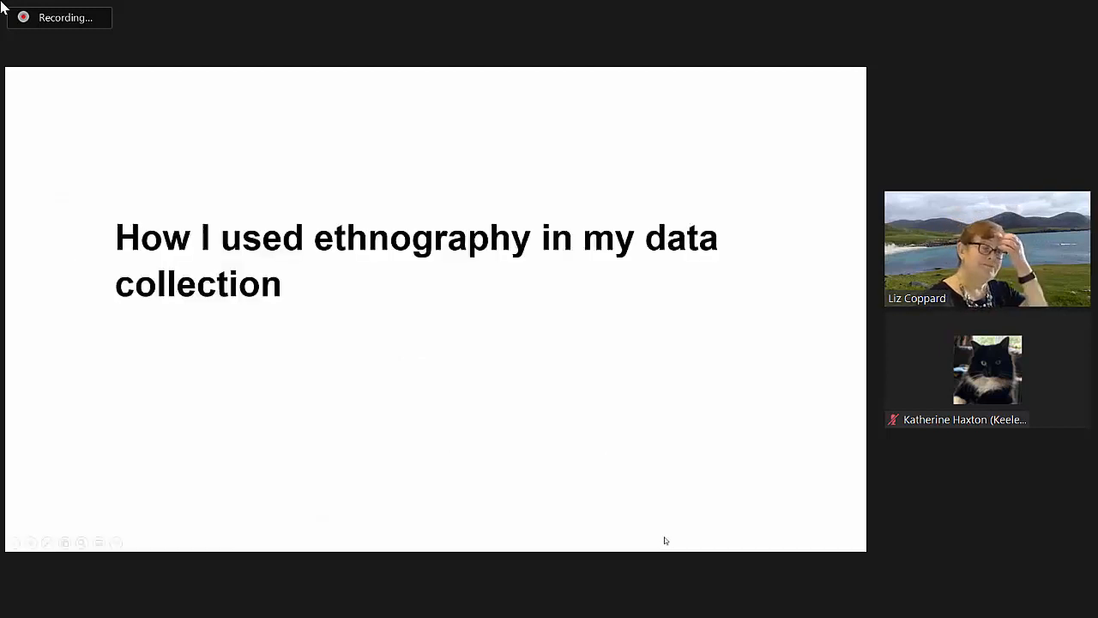
pyautogui.moveTo(564, 534)
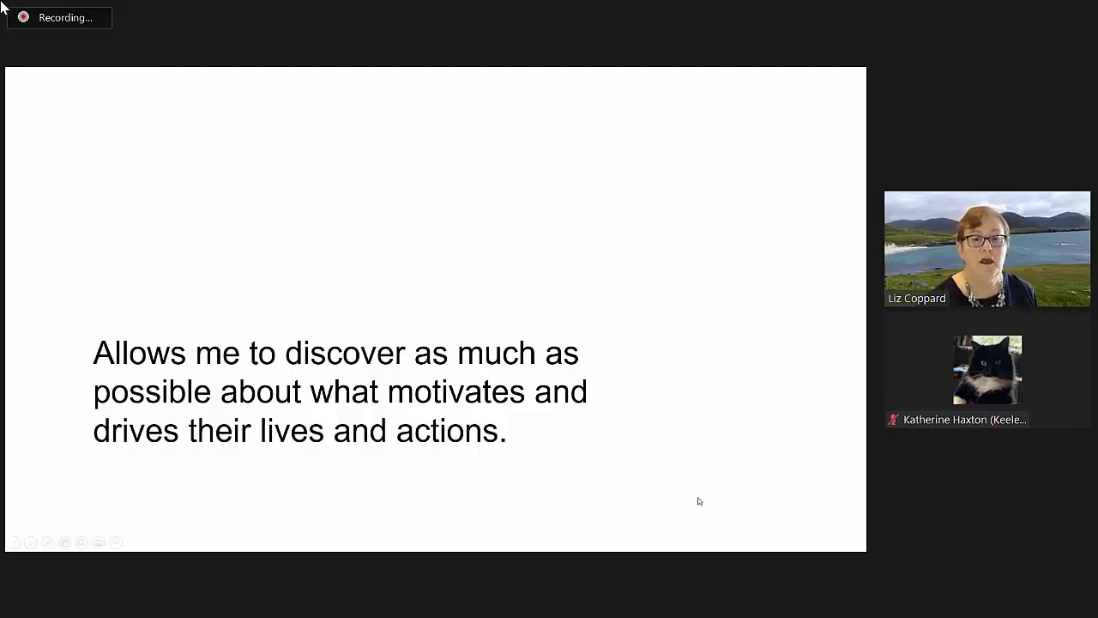
pyautogui.moveTo(713, 447)
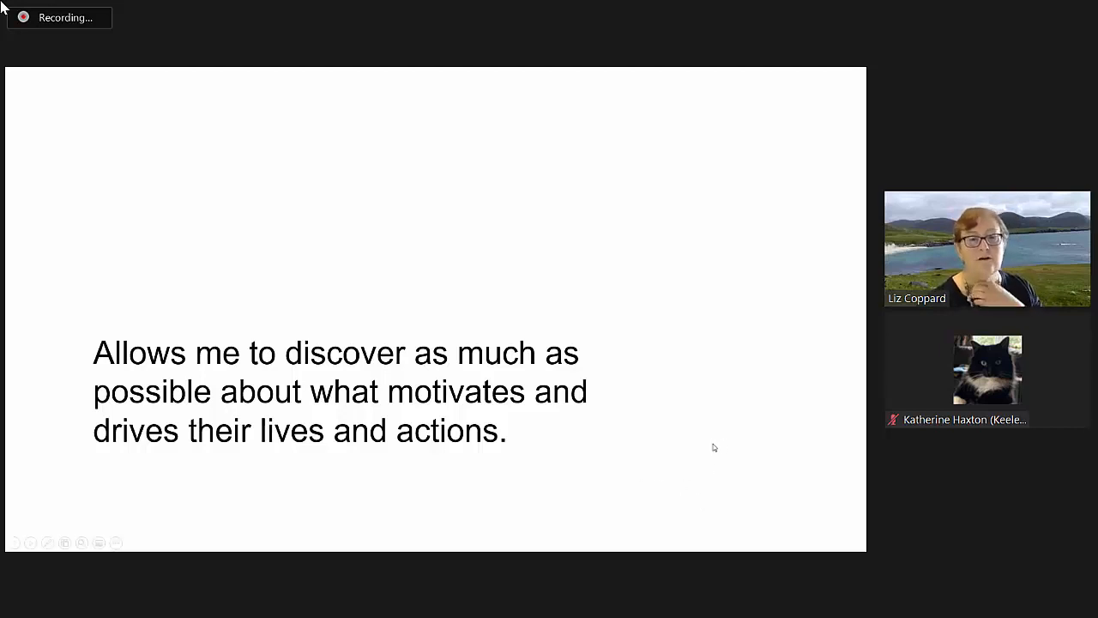
pyautogui.moveTo(721, 459)
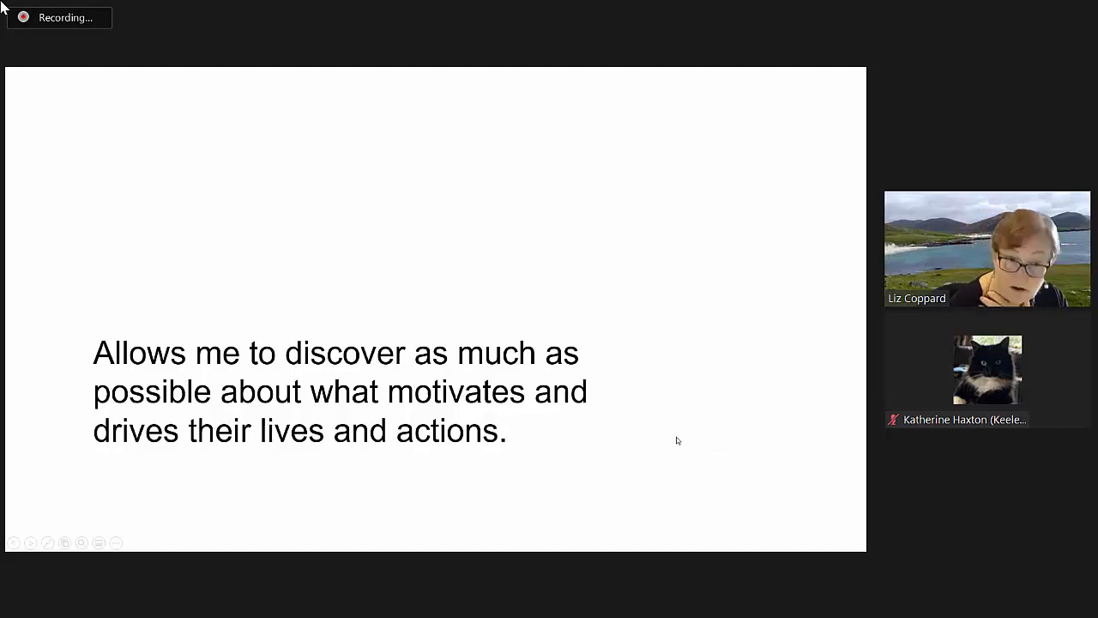
pyautogui.moveTo(662, 448)
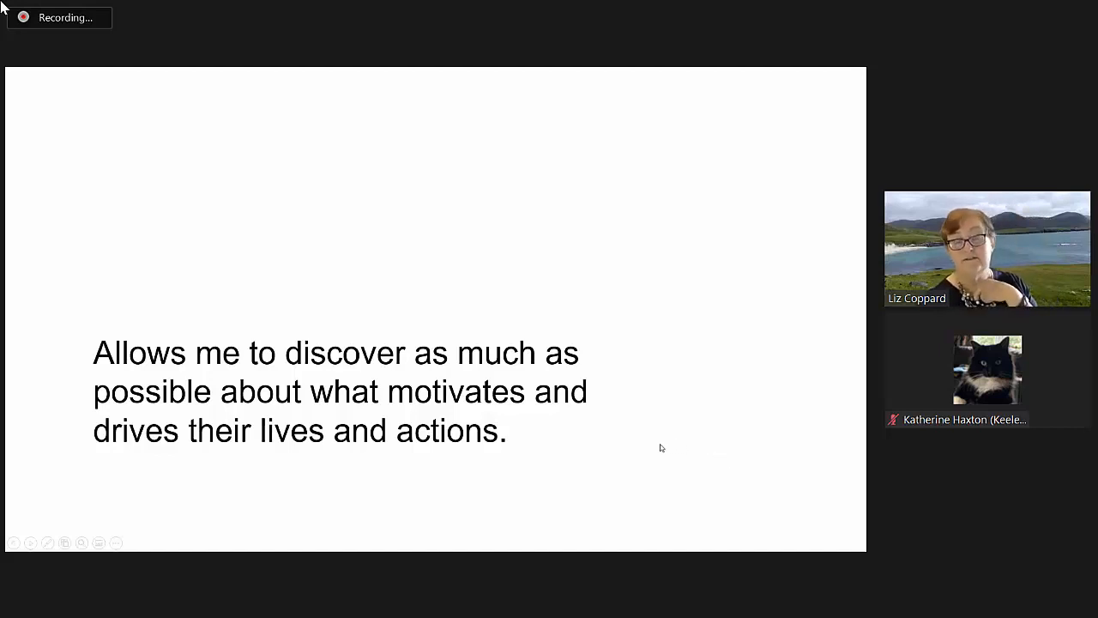